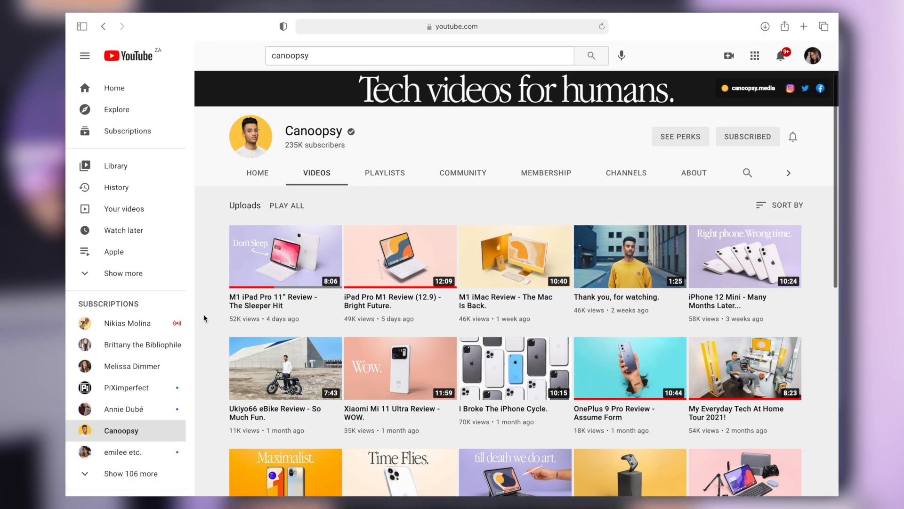
Scroll down the canoopsy.media Wallpapers page to browse the wallpaper packs
scroll("down", 3)
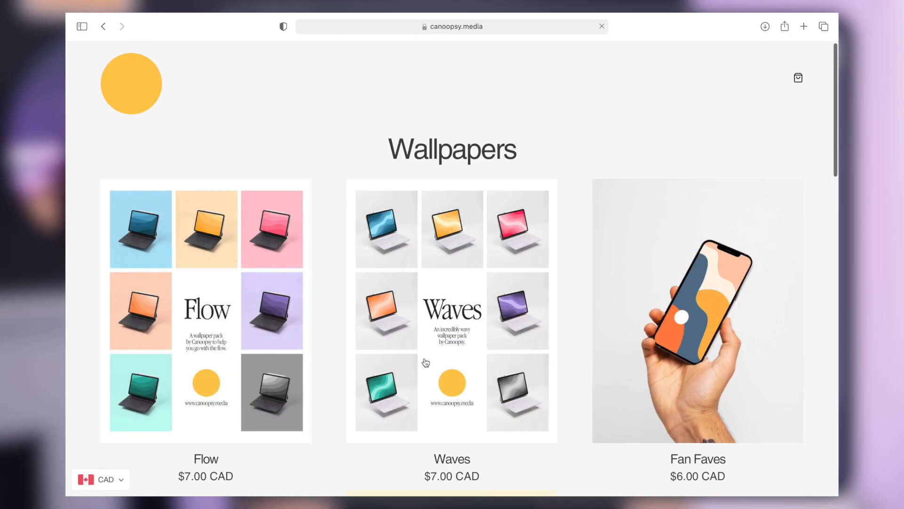
scroll("down", 3)
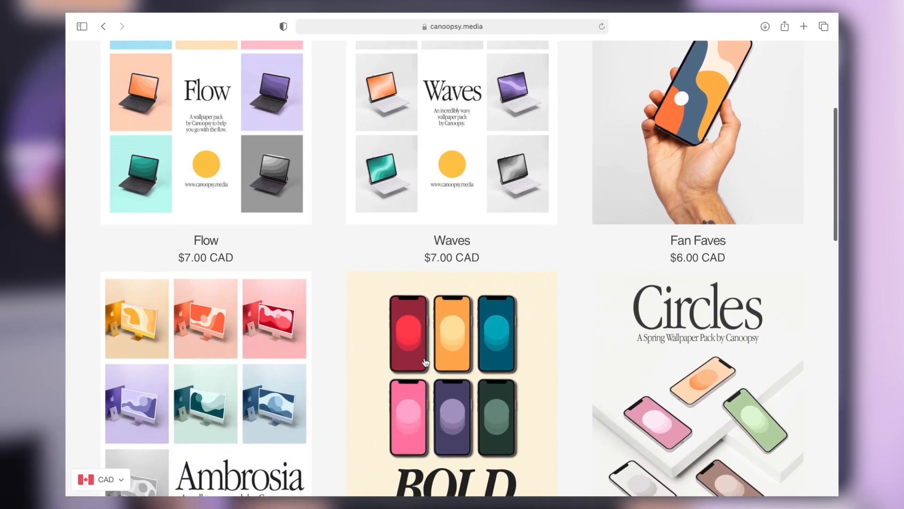
scroll("down", 3)
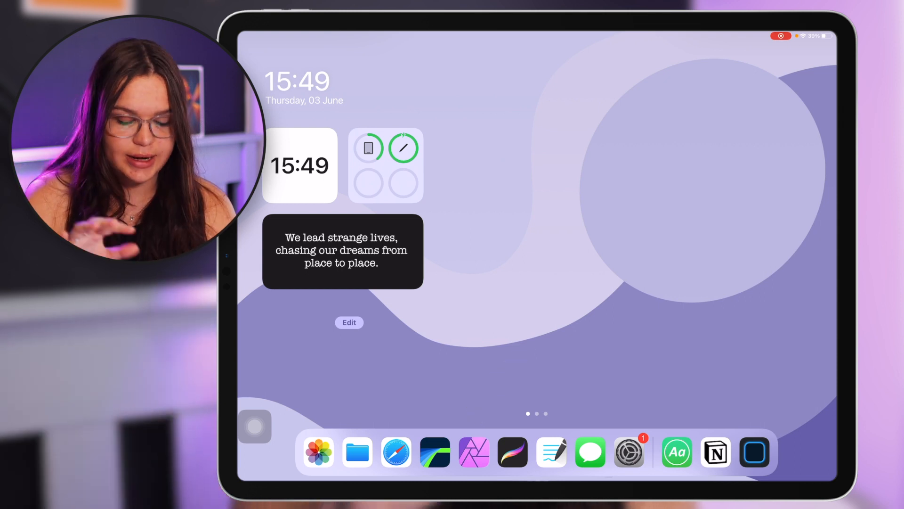
left_click(474, 451)
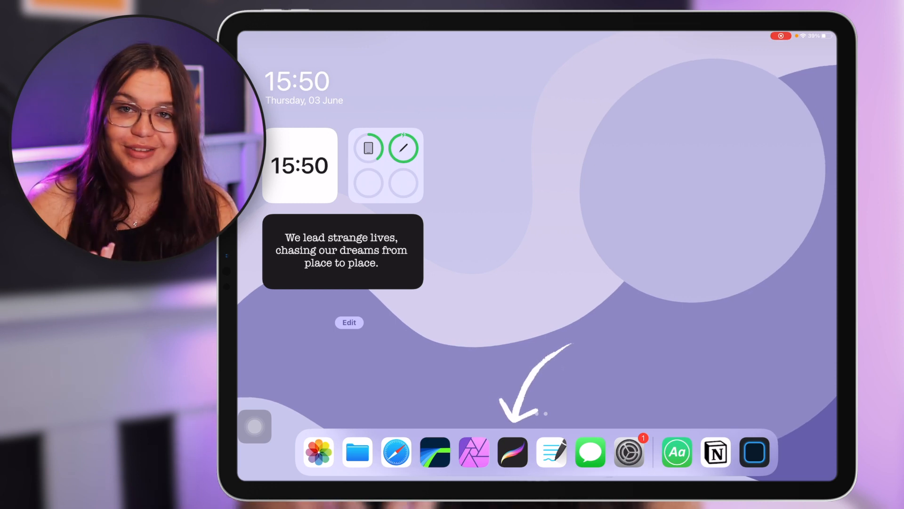
left_click(512, 451)
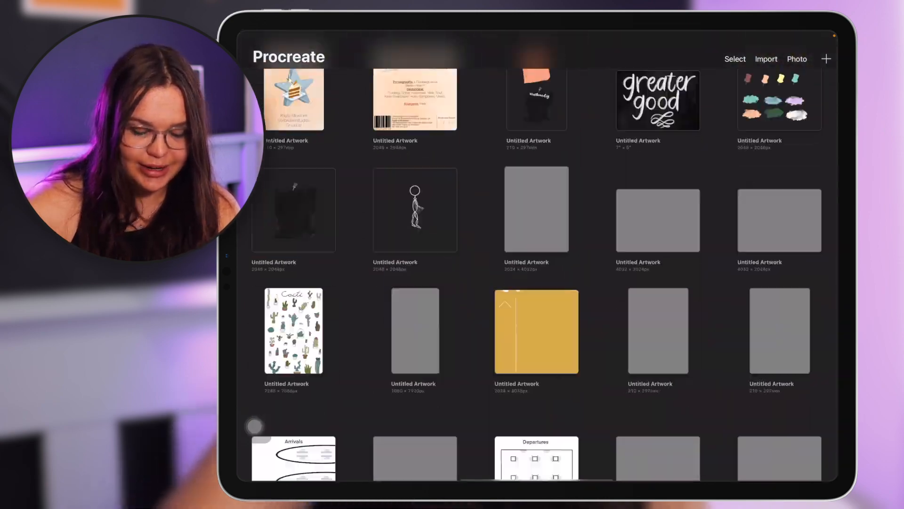
Scroll down through the Procreate Gallery grid of saved artworks
scroll("down", 3)
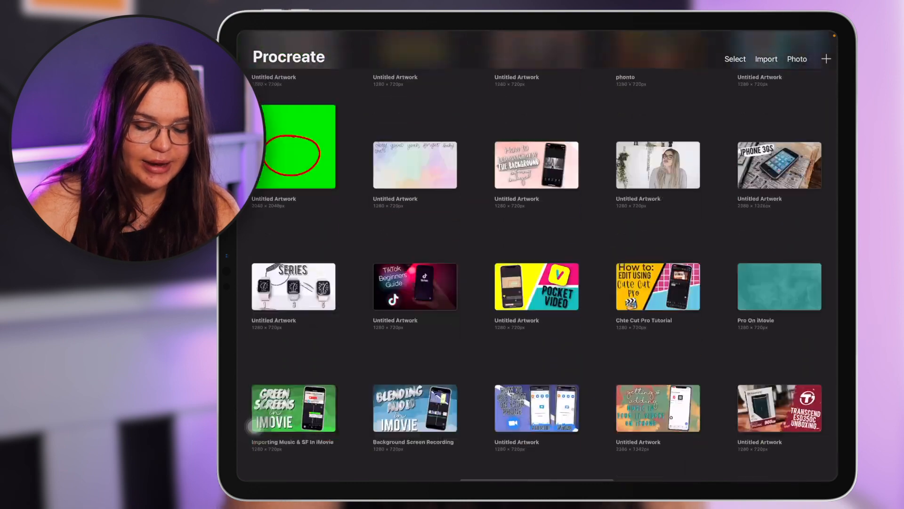
scroll("down", 3)
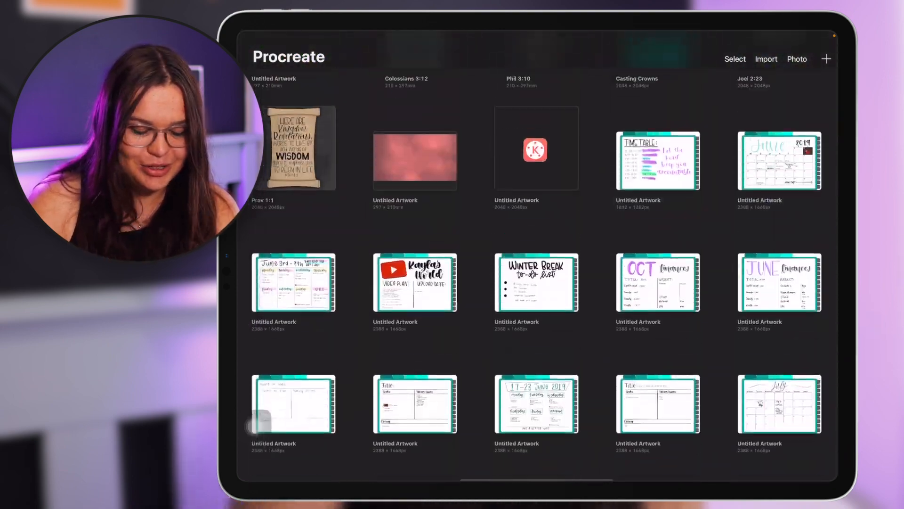
scroll("down", 3)
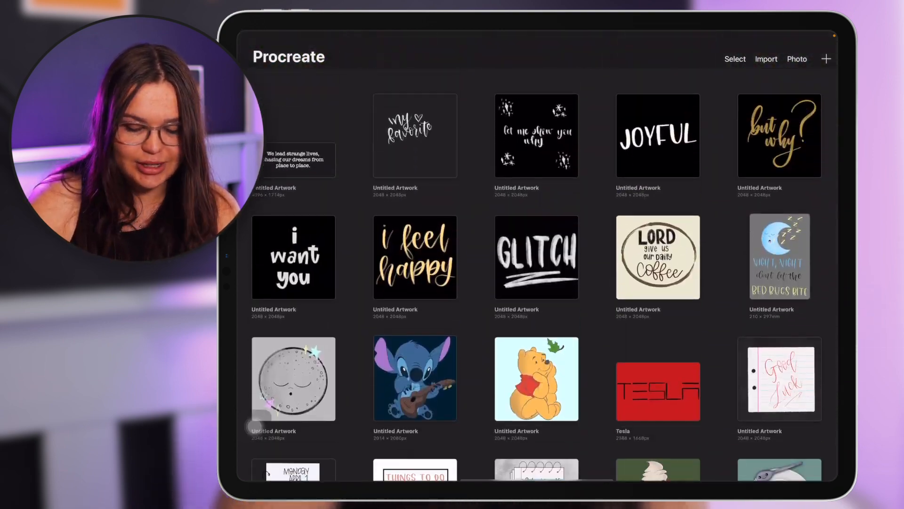
scroll("down", 3)
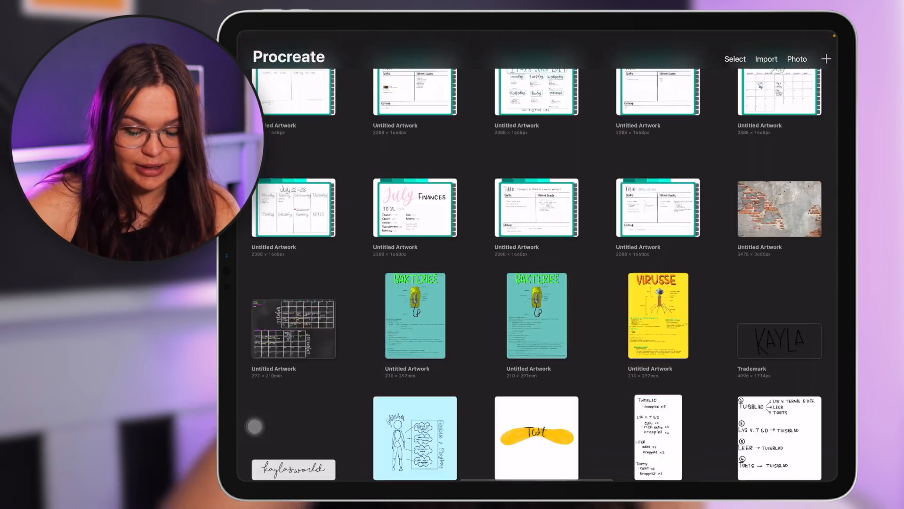
scroll("down", 3)
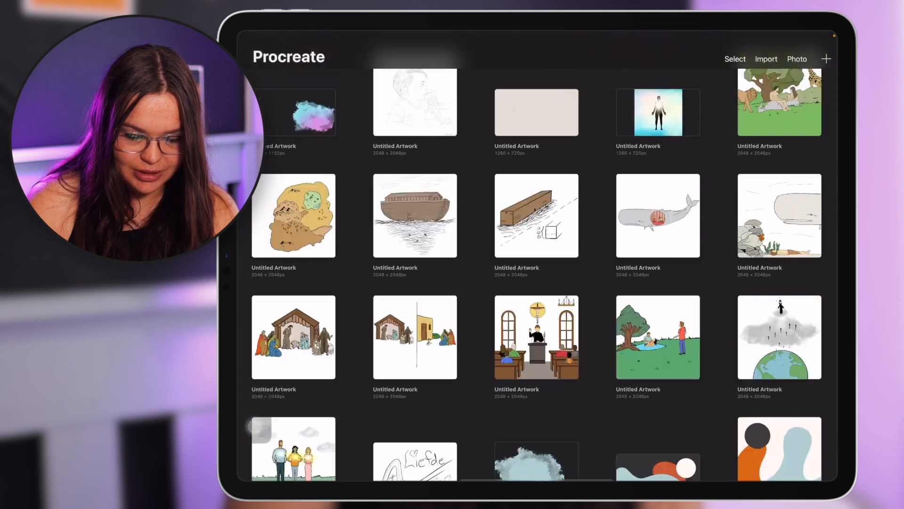
scroll("down", 3)
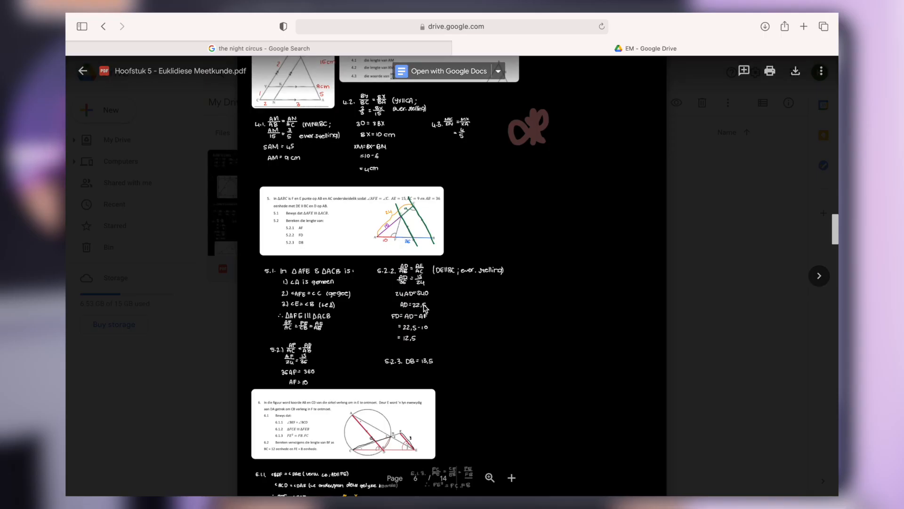
Scroll through the Hoofstuk 5 - Euklidiese Meetkunde.pdf handwritten geometry pages
scroll("down", 3)
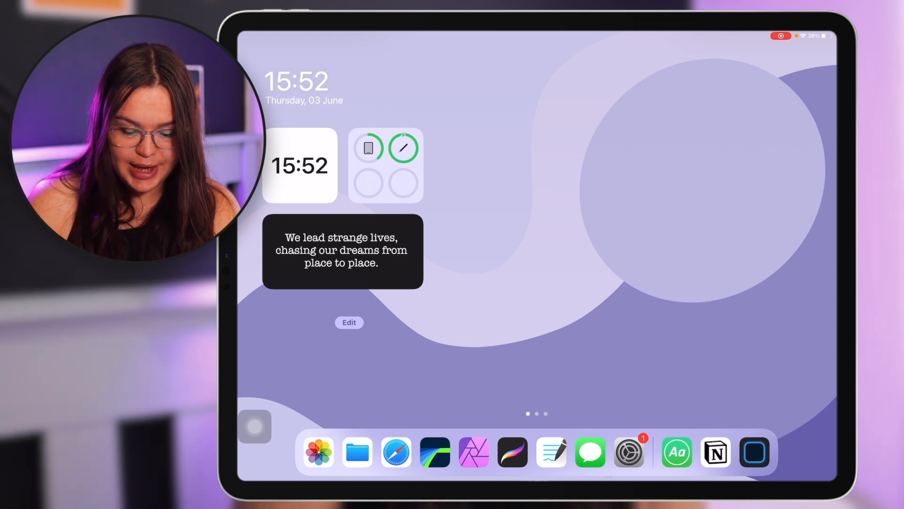
Swipe the Home Screen over a page before launching Notion from the dock
scroll("left", 3)
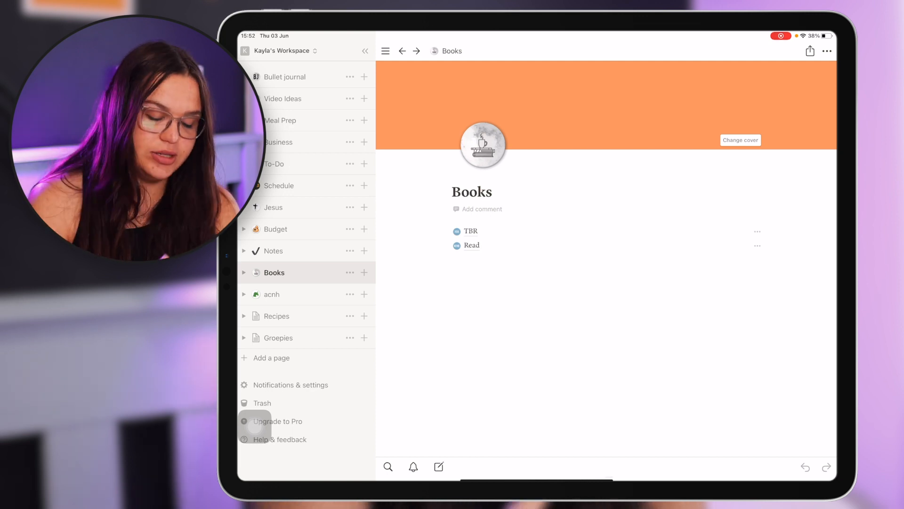
Browse the Notion sidebar pages: Video Ideas, Meal Prep, Jesus, Notes, then Books
left_click(284, 98)
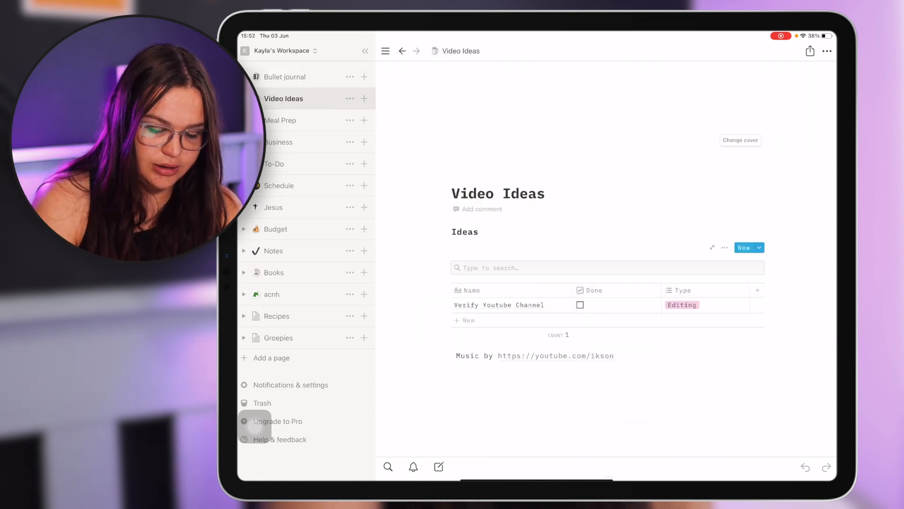
left_click(280, 119)
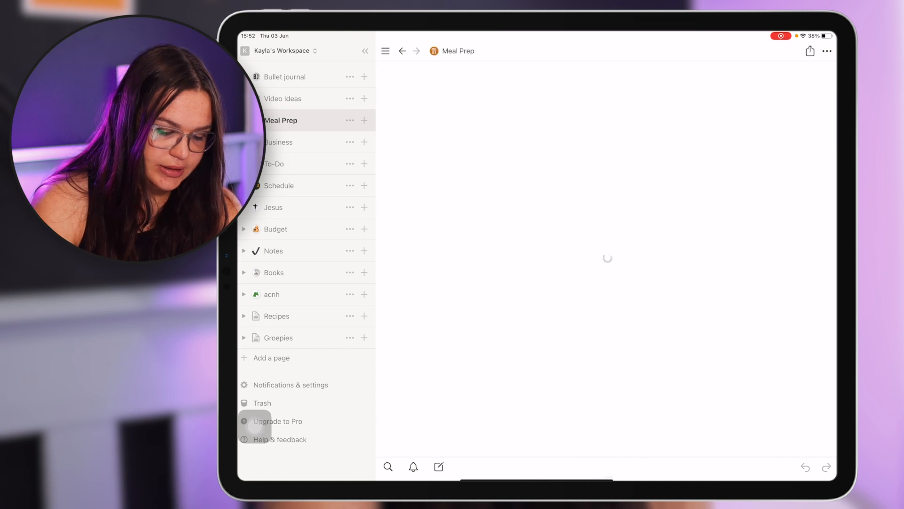
left_click(273, 207)
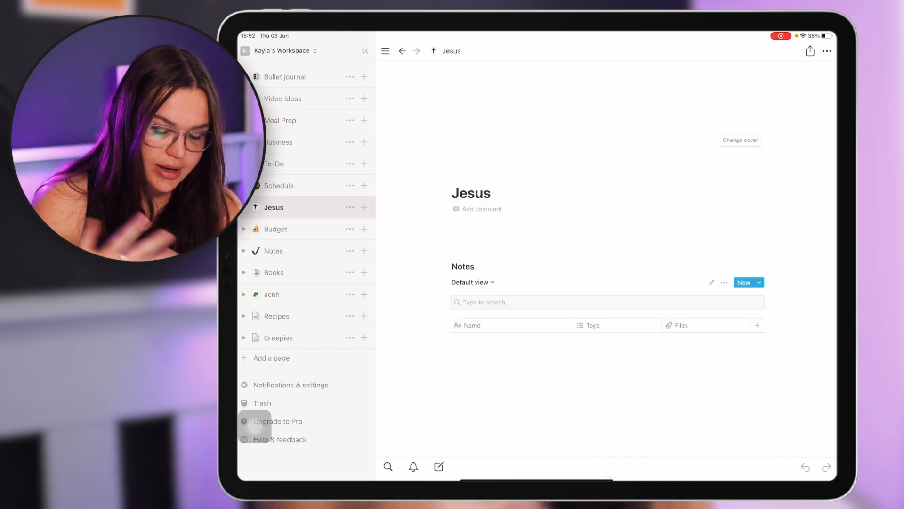
left_click(274, 250)
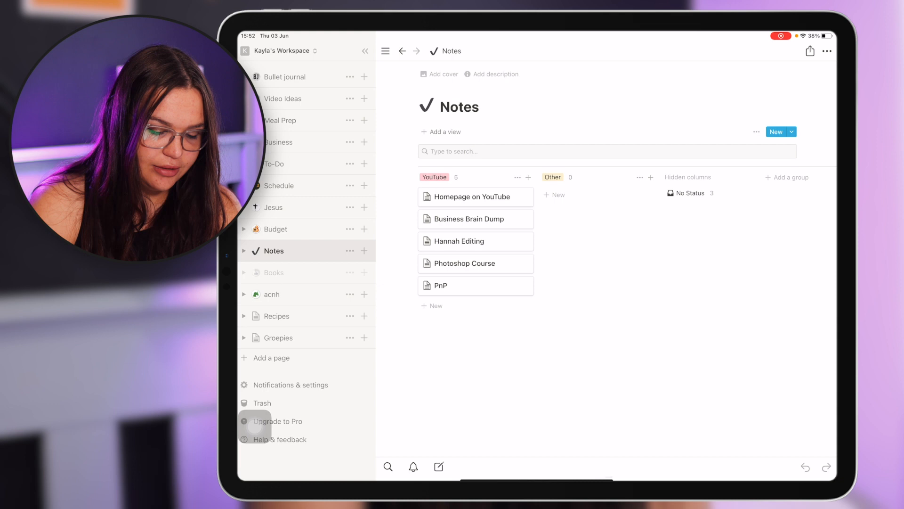
left_click(273, 272)
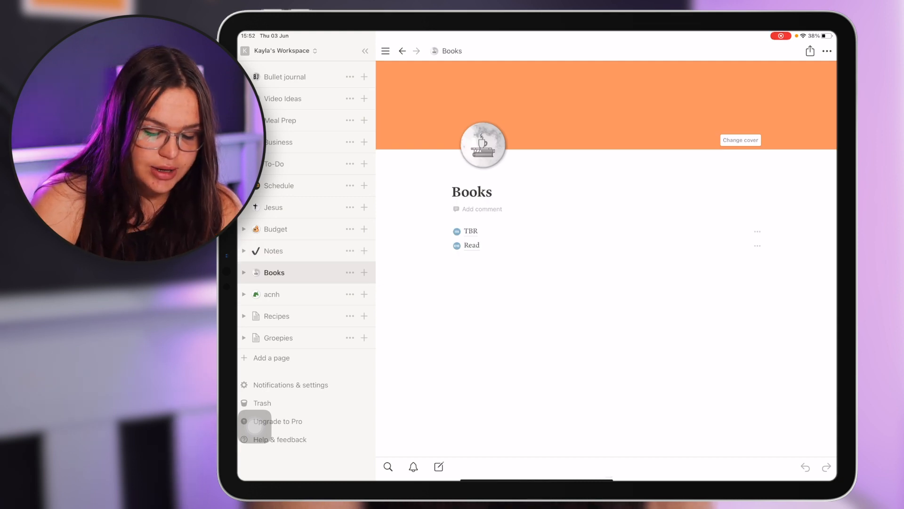
Open the TBR reading list inside Books and scroll its tables
left_click(471, 245)
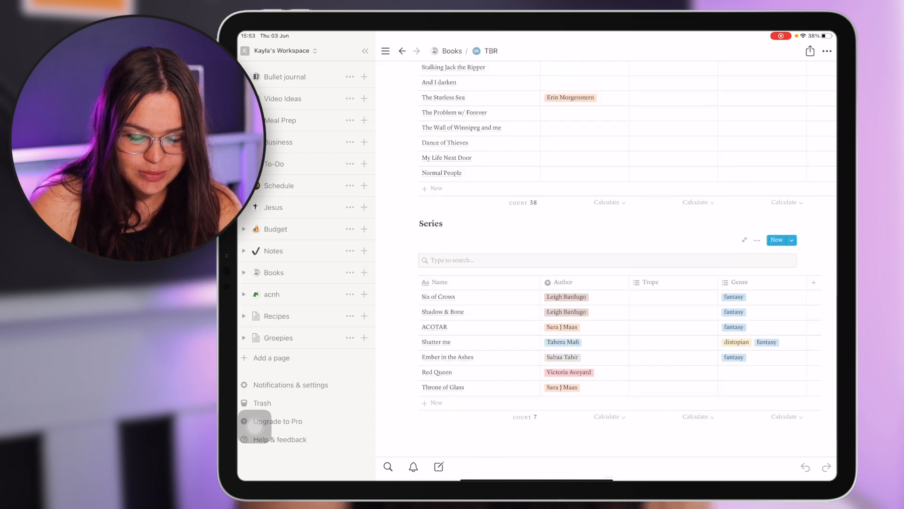
scroll("up", 3)
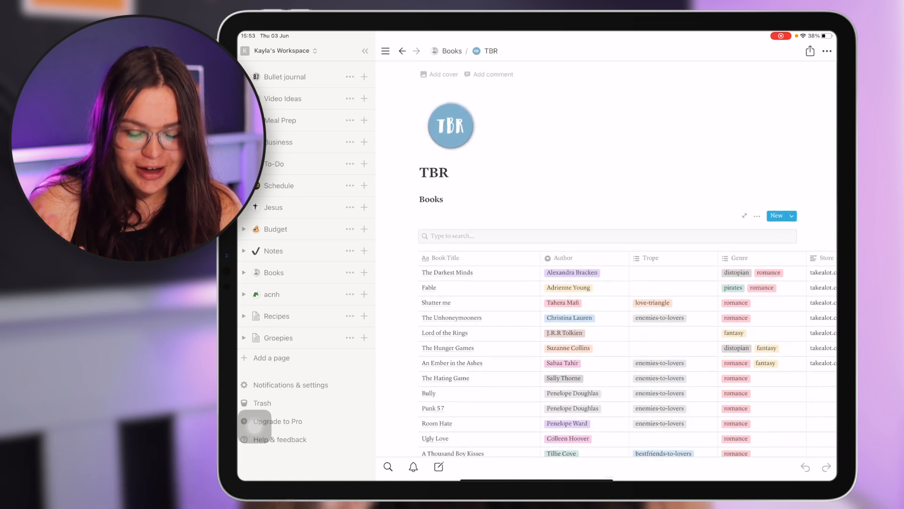
left_click(452, 51)
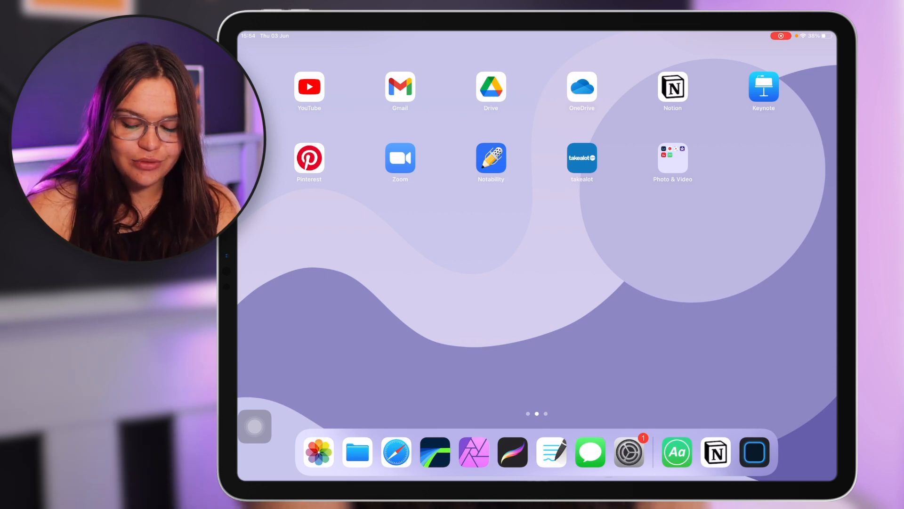
Open the Photo & Video folder on the second Home Screen page
left_click(673, 158)
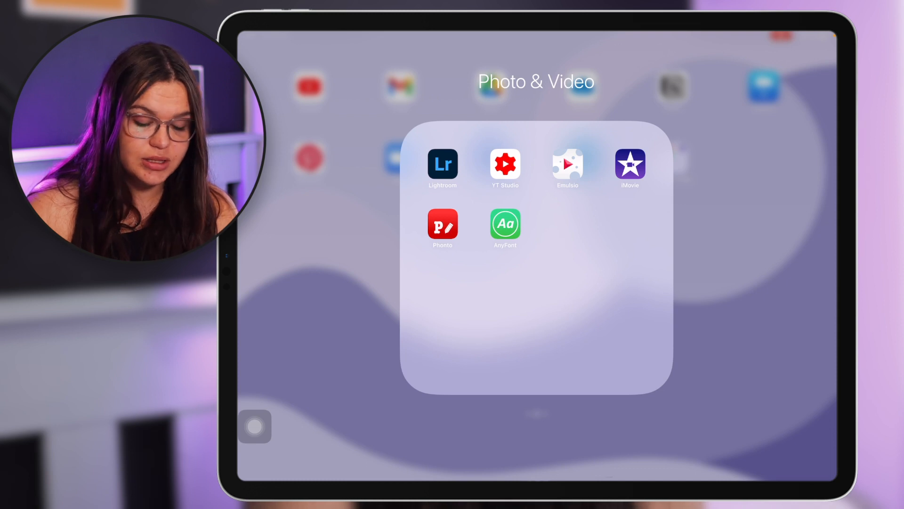
Launch AnyFont from the Photo & Video folder
left_click(505, 224)
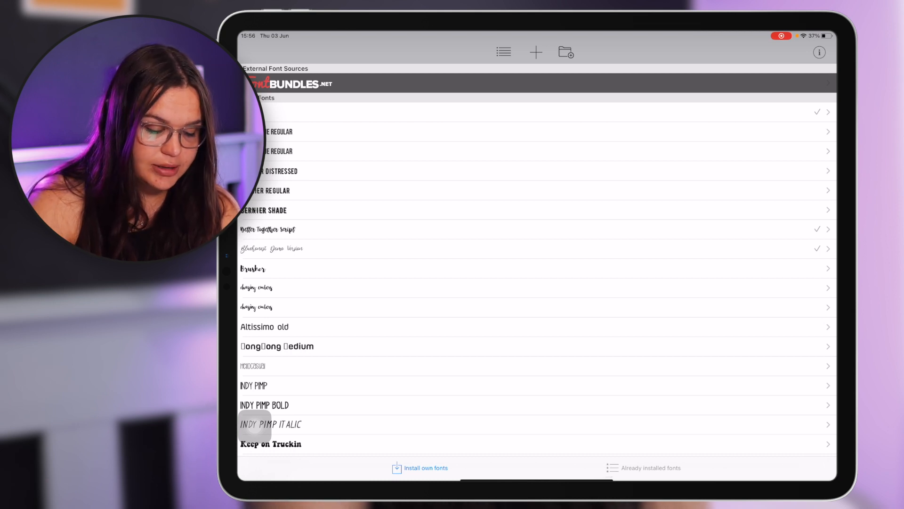
Select Bebas Neue in AnyFont, install BebasNeue-Regular and allow its profile download
left_click(420, 468)
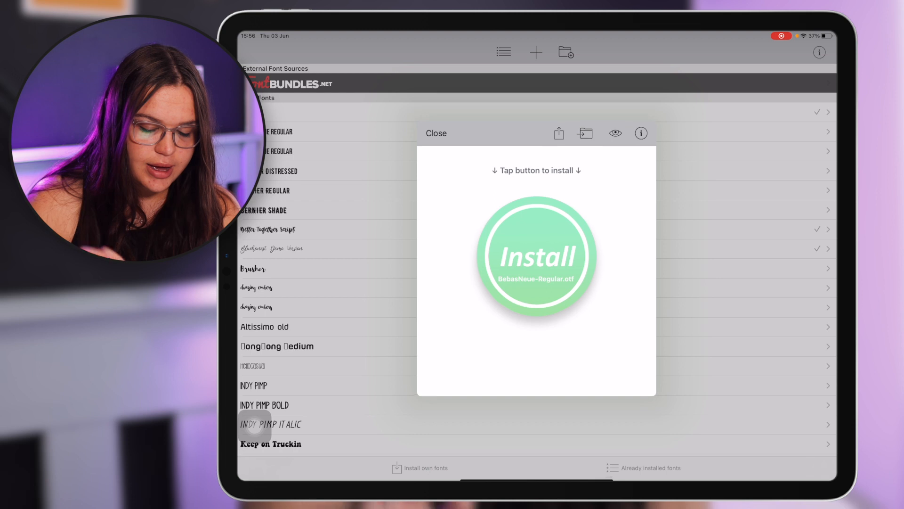
left_click(536, 256)
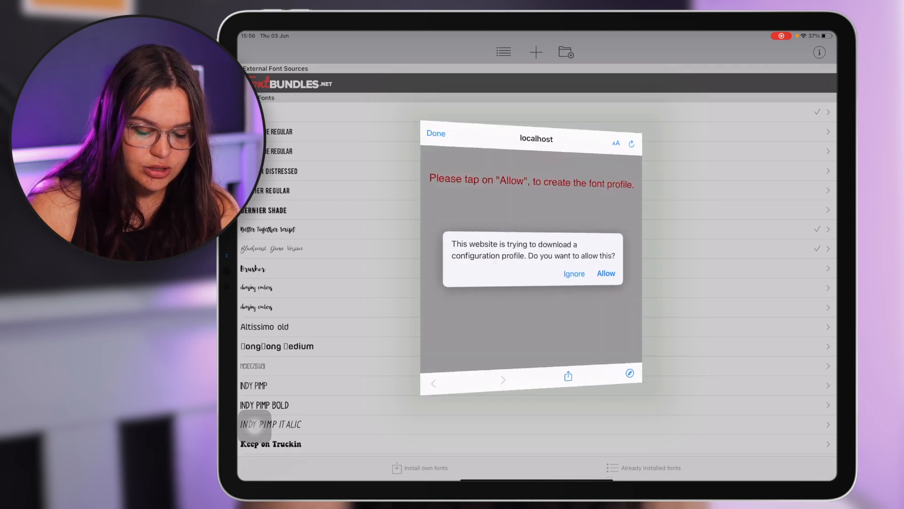
left_click(605, 273)
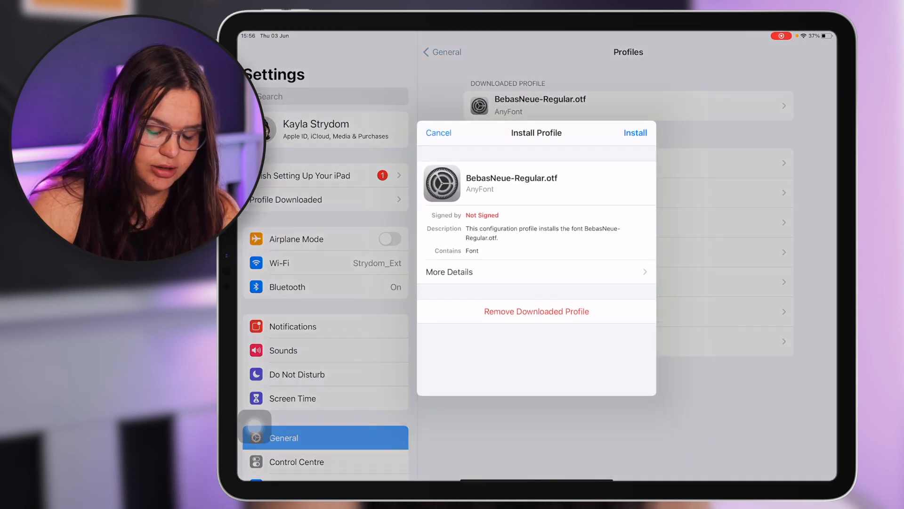
Install the BebasNeue-Regular profile in Settings and continue past AnyFont's consent message
left_click(633, 133)
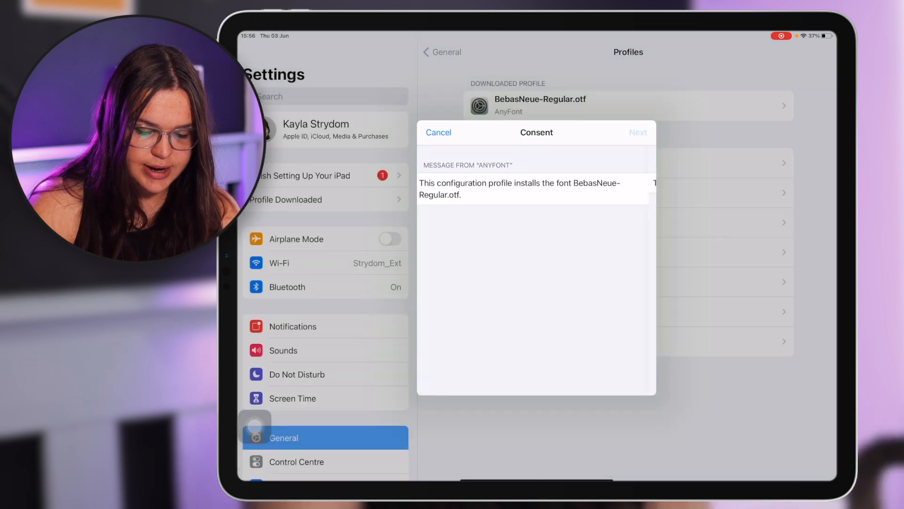
left_click(638, 132)
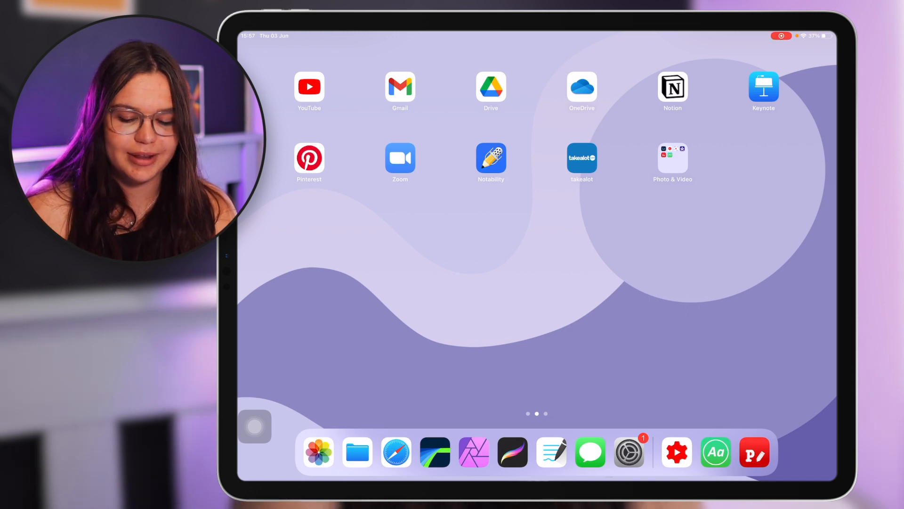
Swipe across Home Screen pages to the third page with Podcasts, Shortcuts and Widgetsmith
scroll("left", 3)
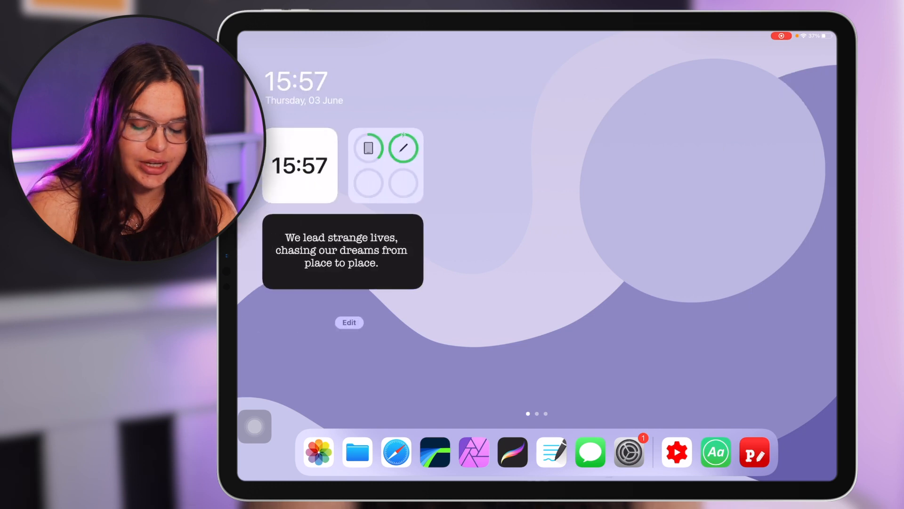
scroll("left", 3)
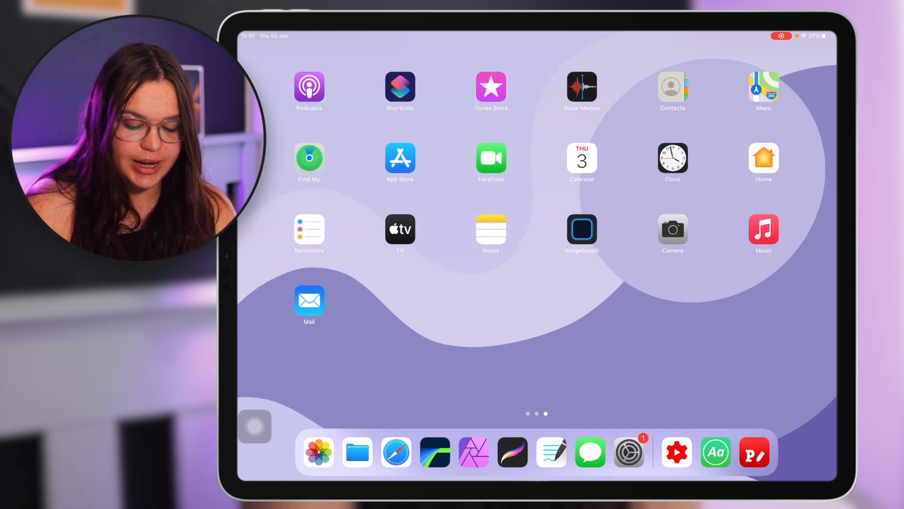